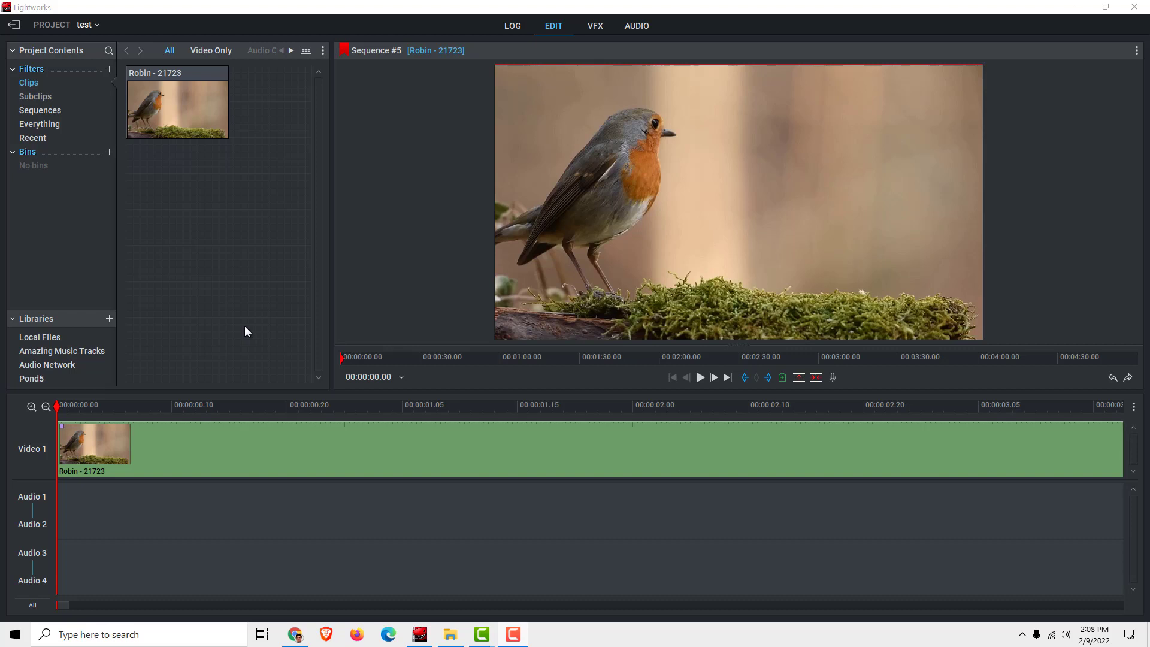
pyautogui.moveTo(262, 357)
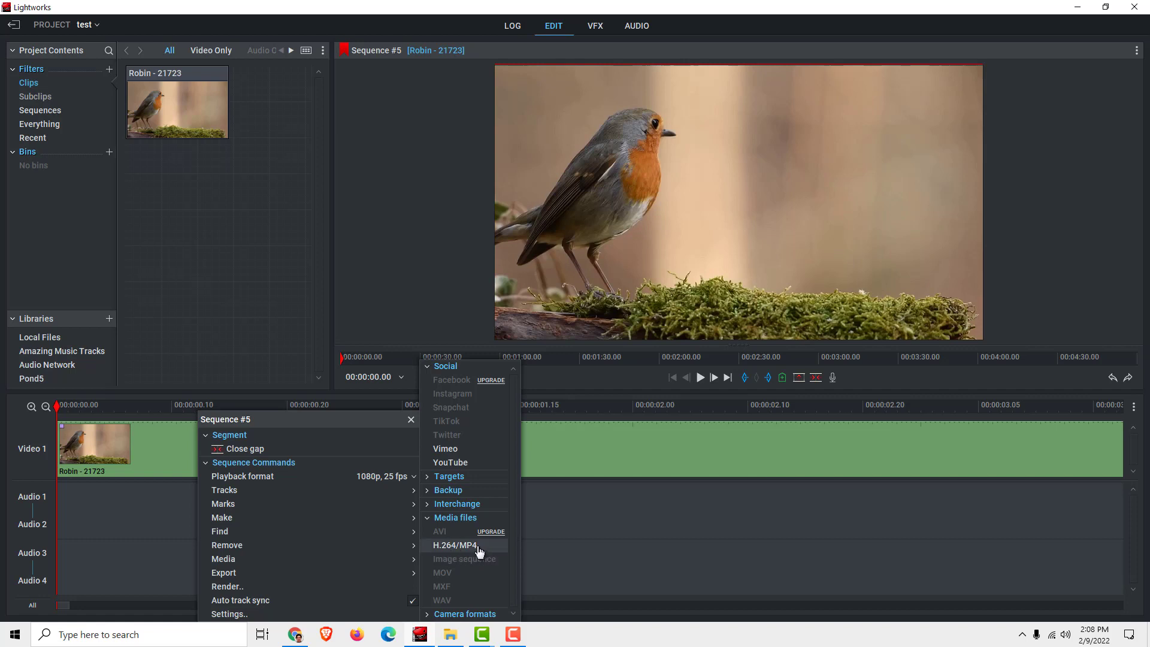
pyautogui.moveTo(490, 532)
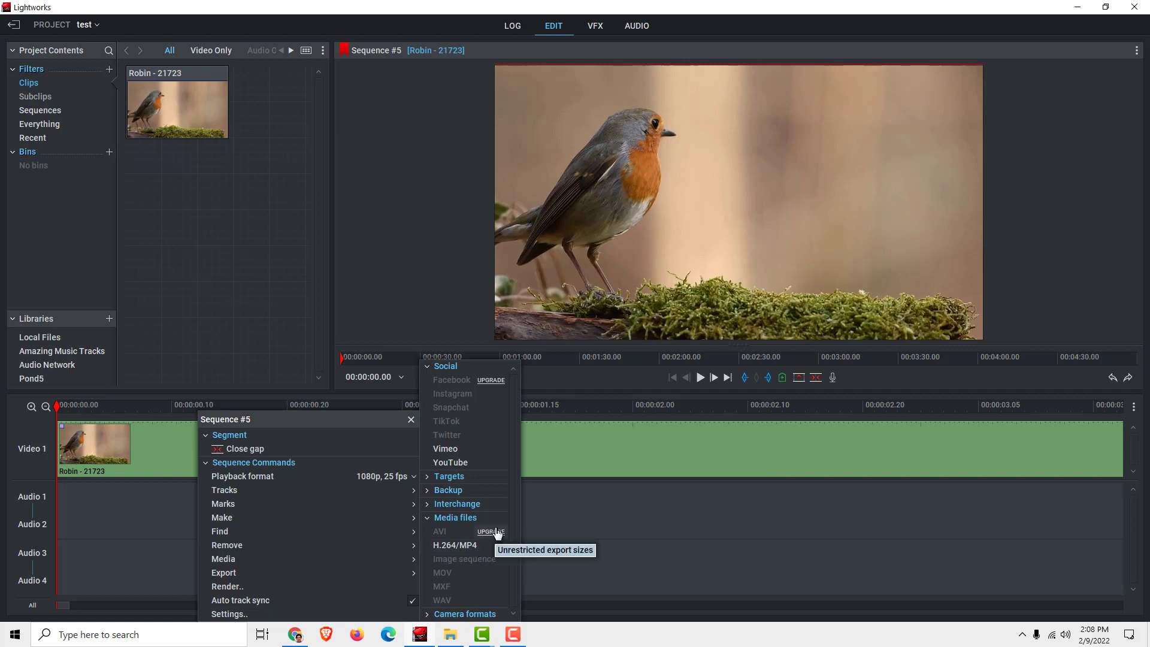
pyautogui.moveTo(449, 593)
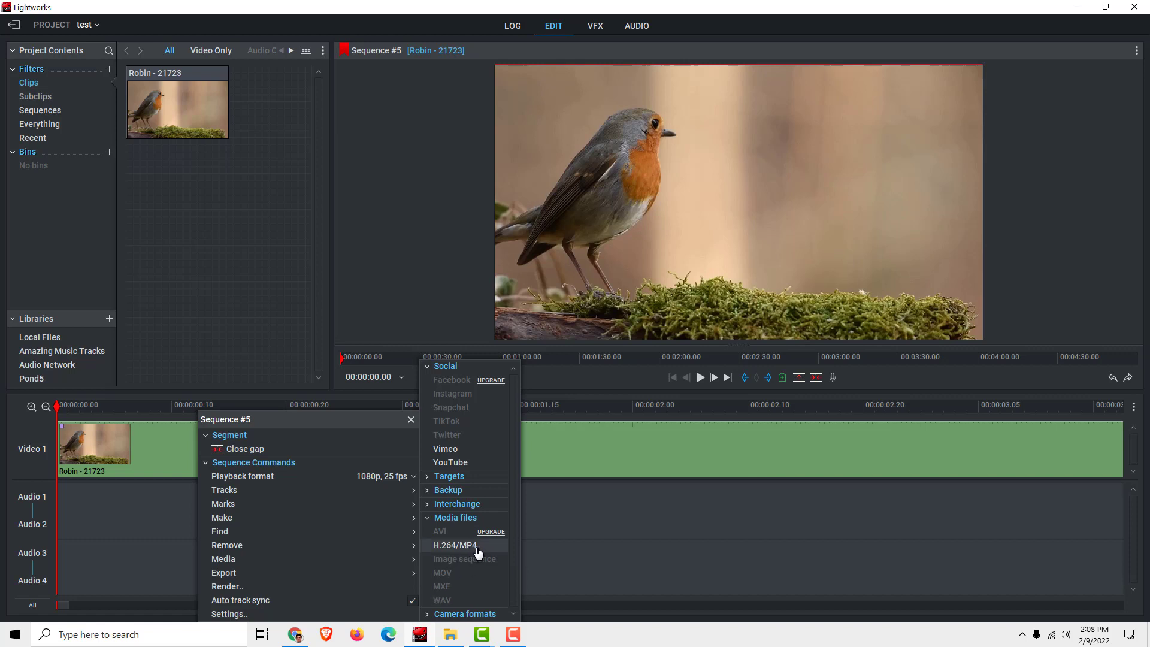
# Step: Choose H.264/MP4 as the export format for Sequence #5 and review its 25 fps, 720p settings
pyautogui.click(455, 545)
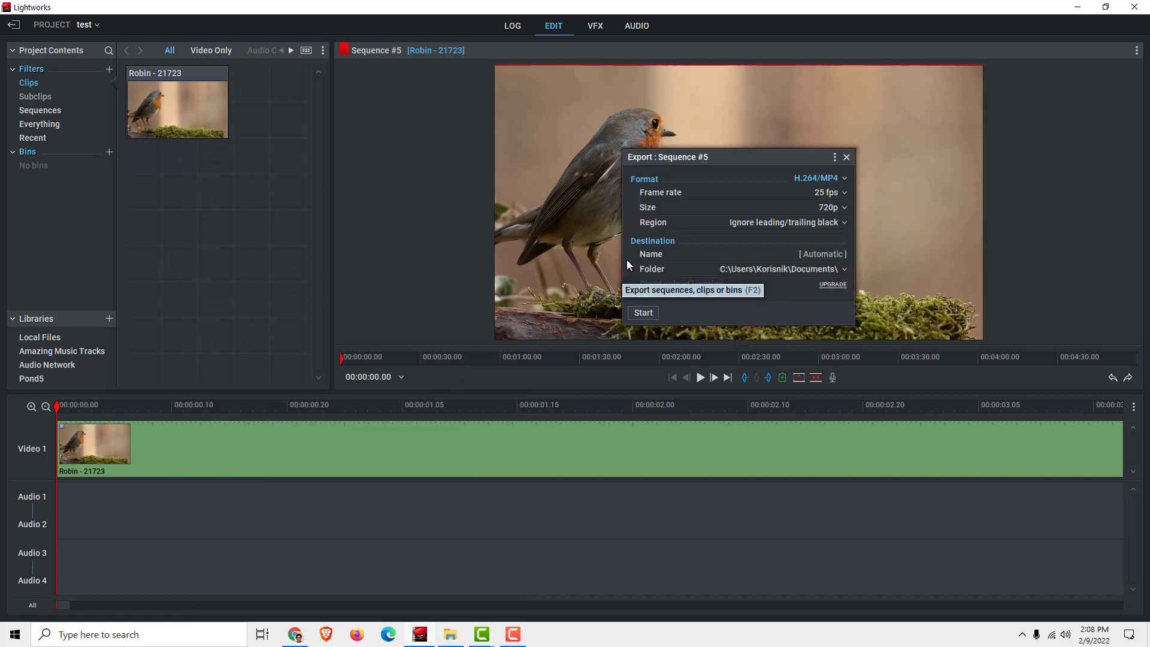
pyautogui.click(843, 192)
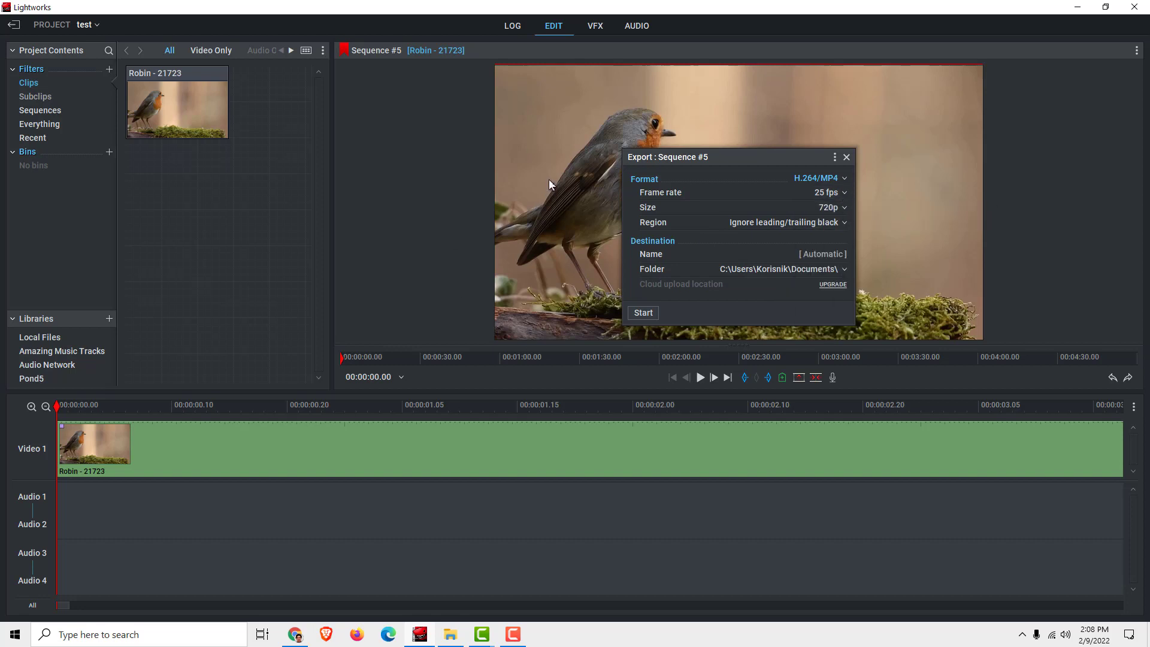
pyautogui.moveTo(560, 198)
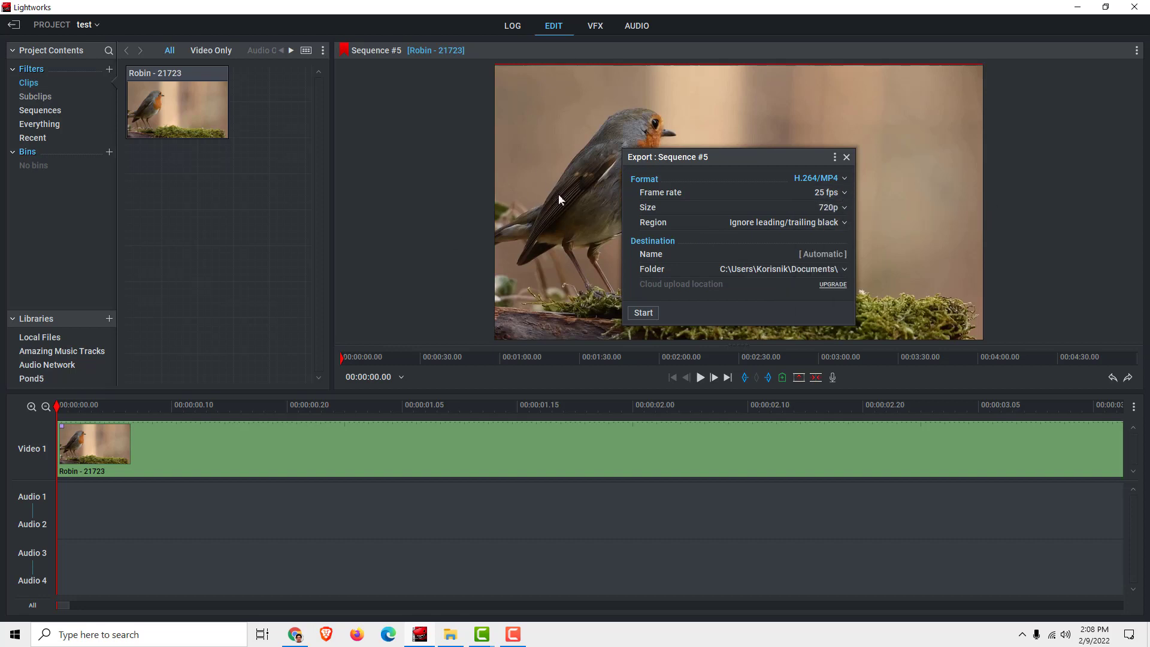
pyautogui.moveTo(609, 285)
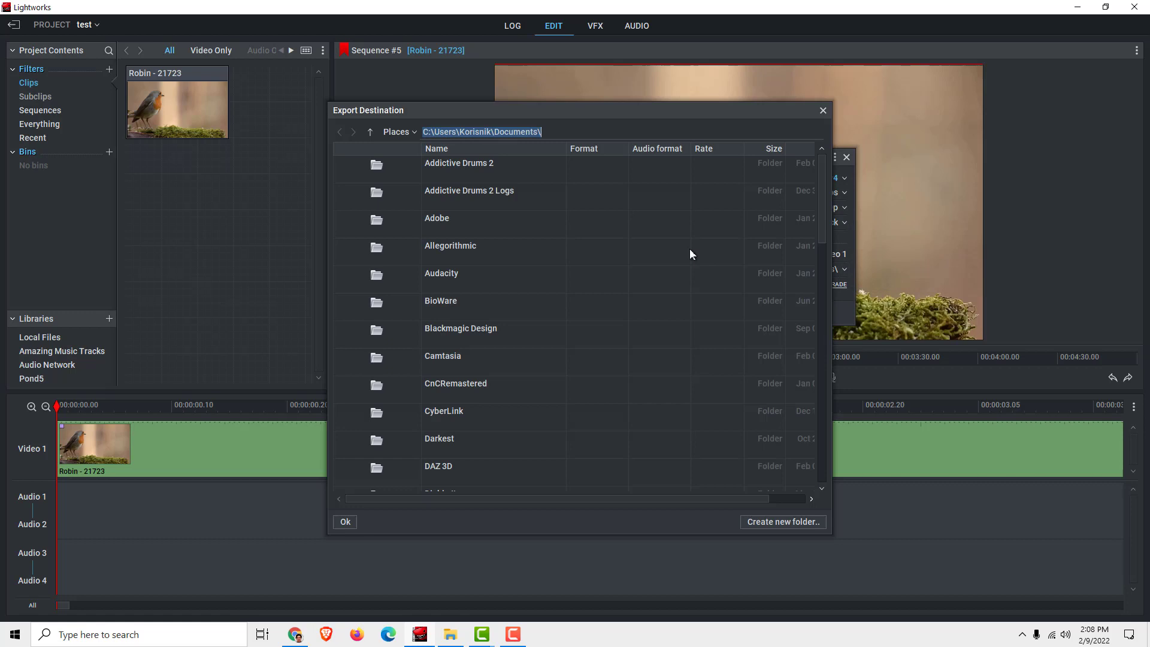
# Step: Set the export destination to the Videos folder via the Places shortcuts
pyautogui.click(395, 131)
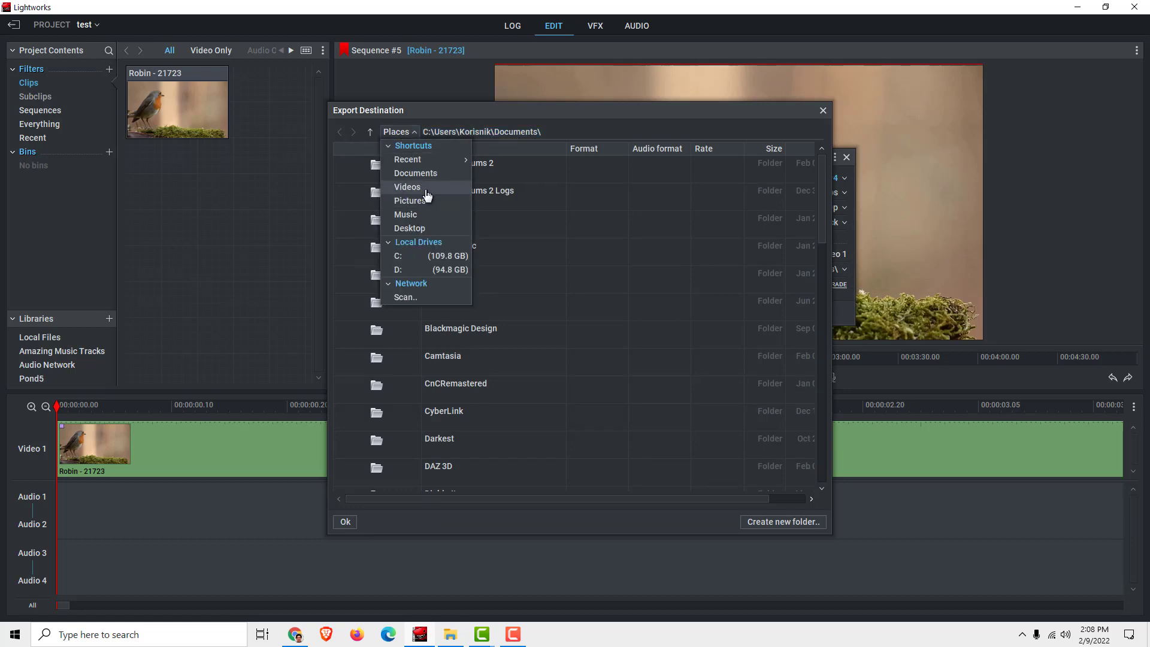
pyautogui.click(407, 186)
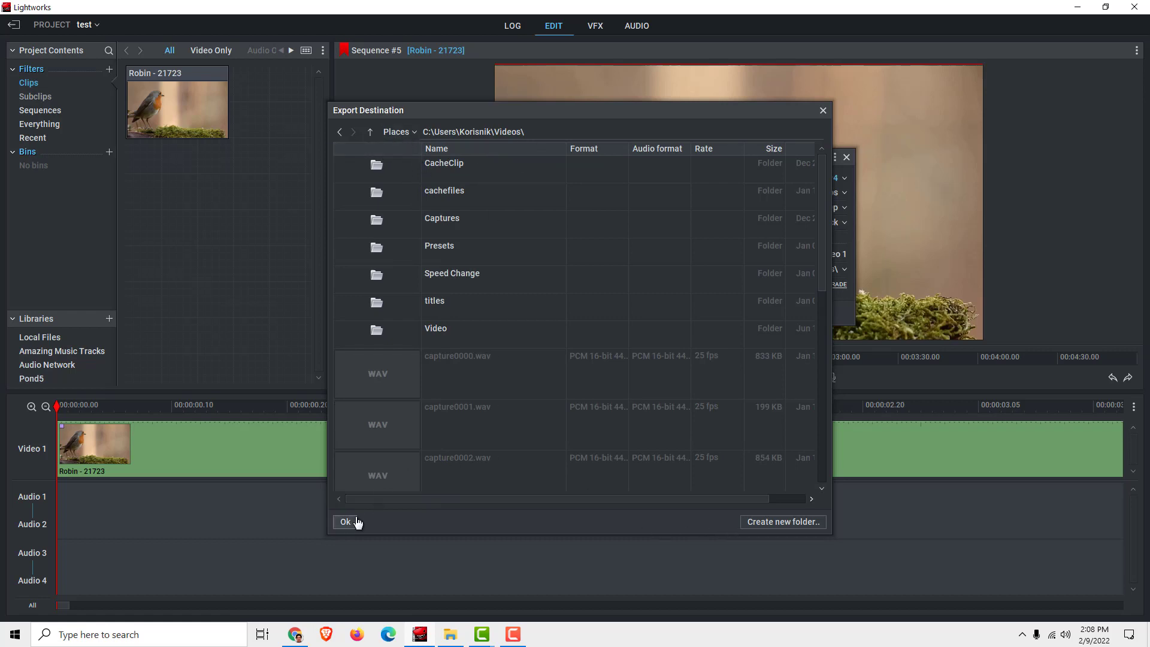
pyautogui.click(344, 522)
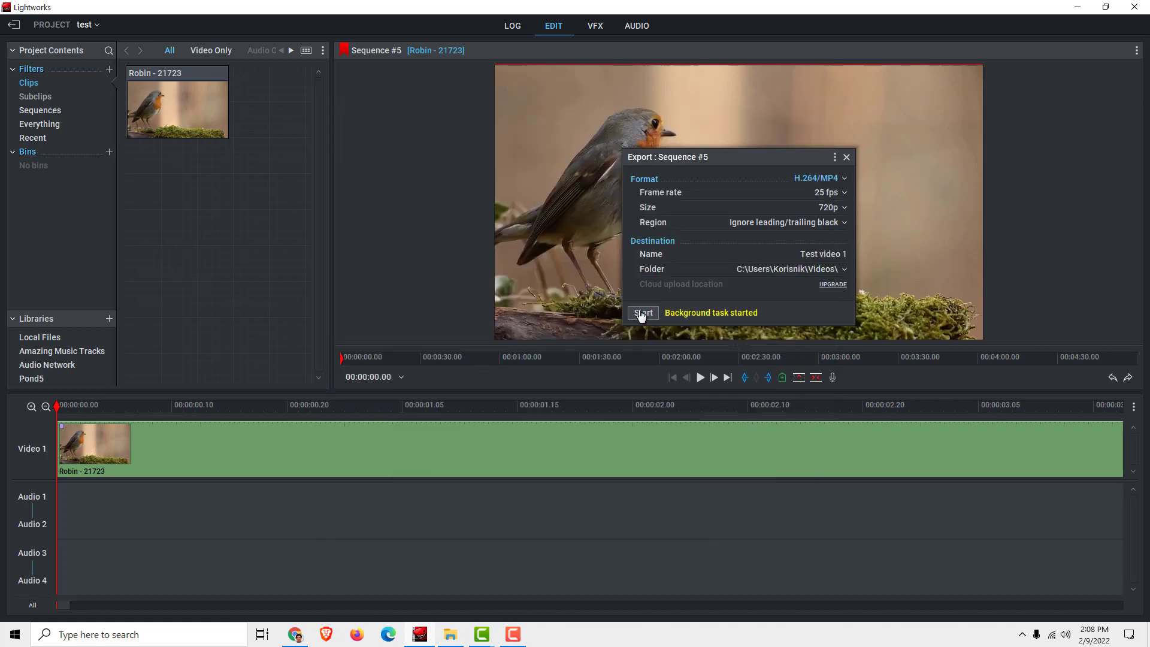
# Step: Export the sequence as 'Test video 1' and view the result in the enlarged Videos folder window
pyautogui.click(643, 313)
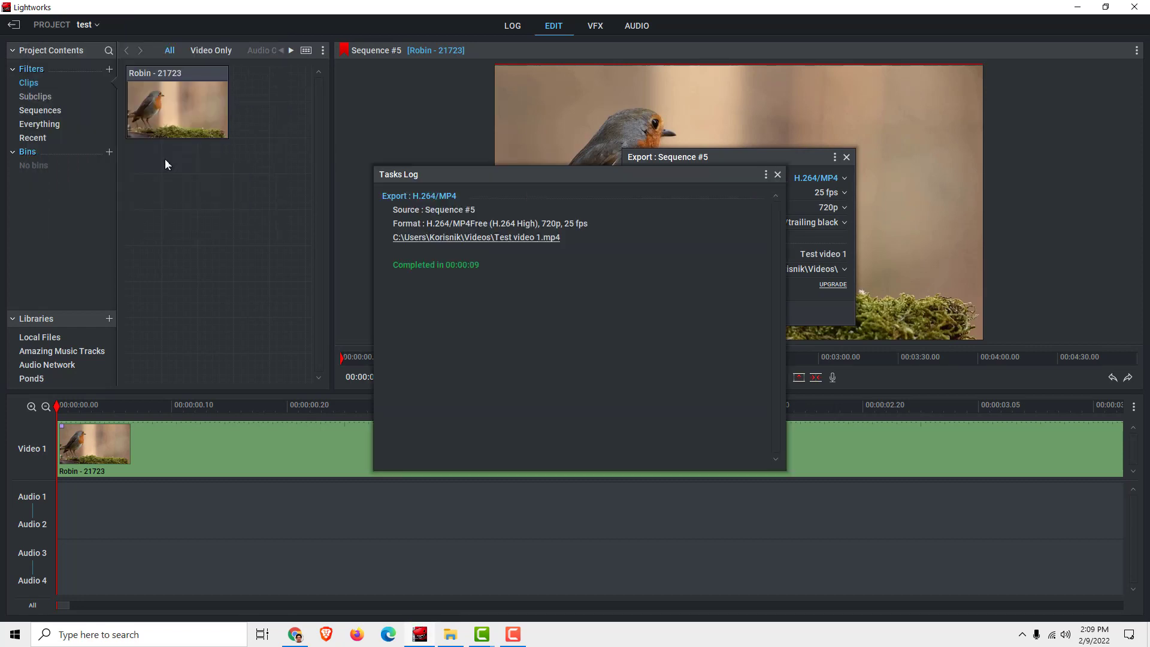
pyautogui.moveTo(476, 249)
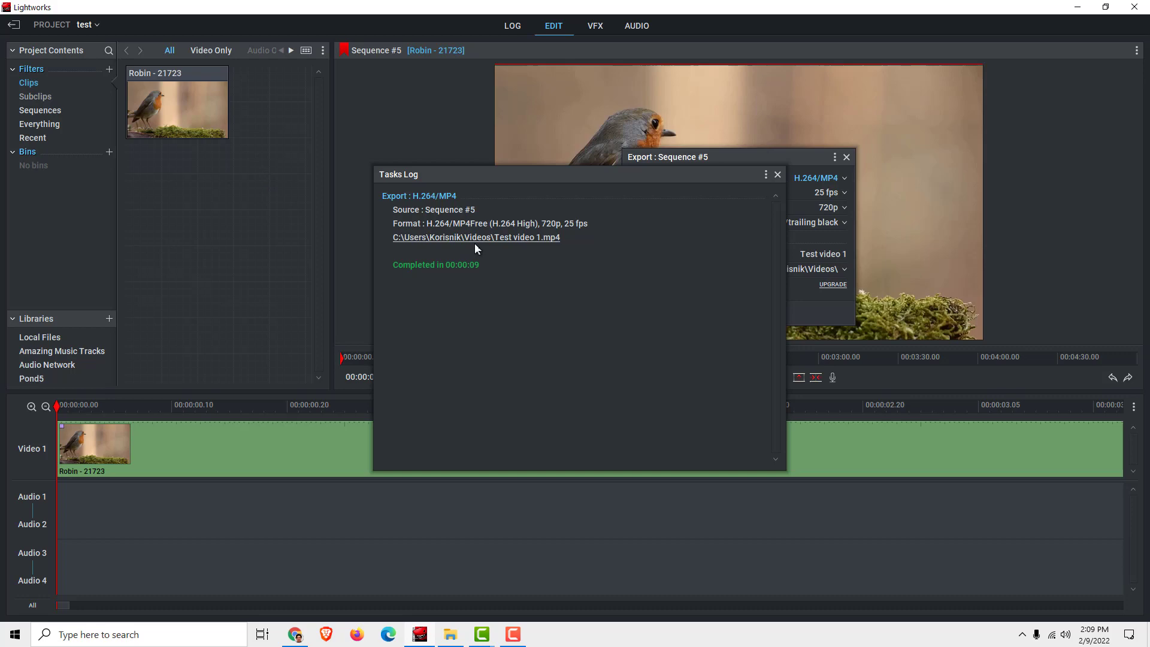
pyautogui.moveTo(185, 110)
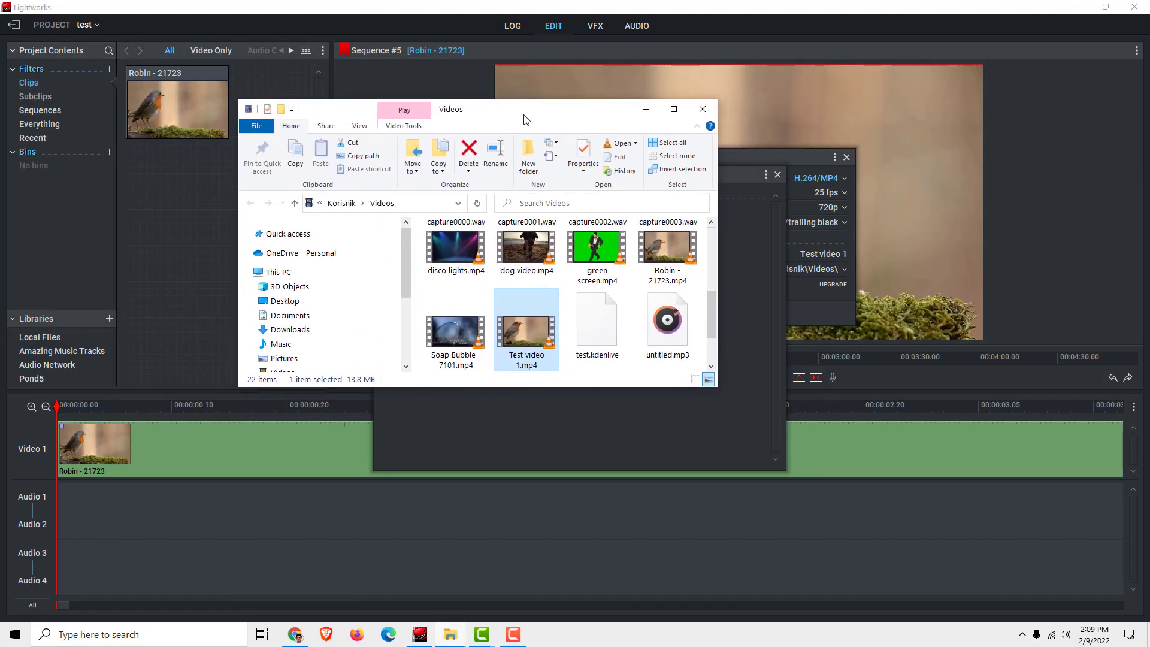
pyautogui.click(673, 108)
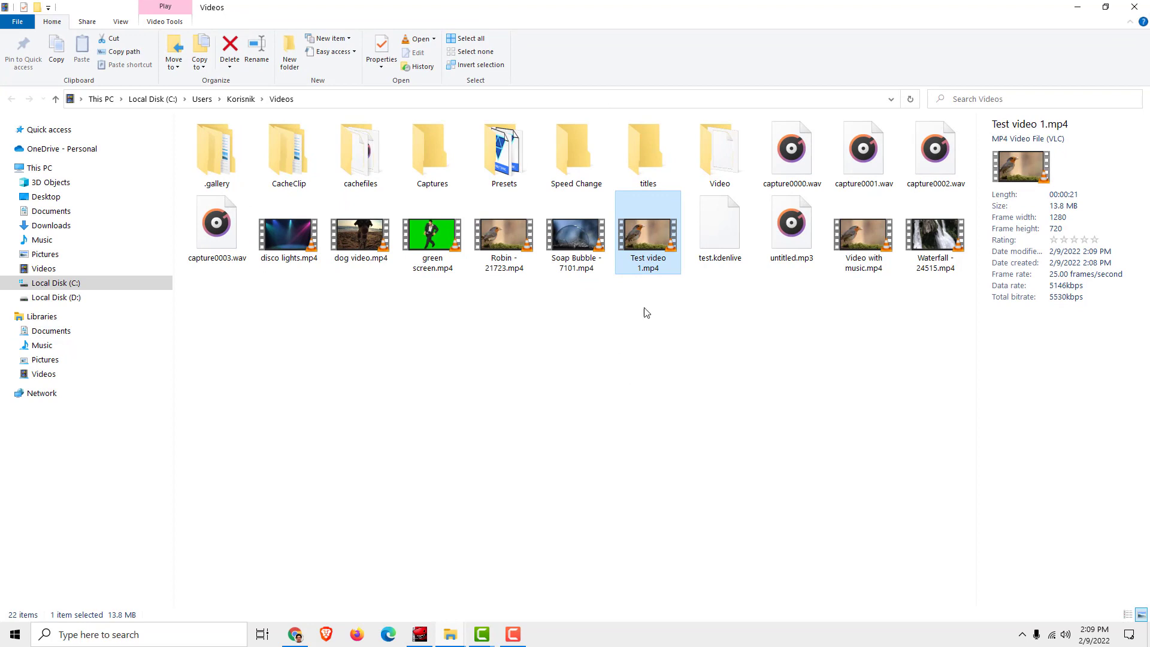